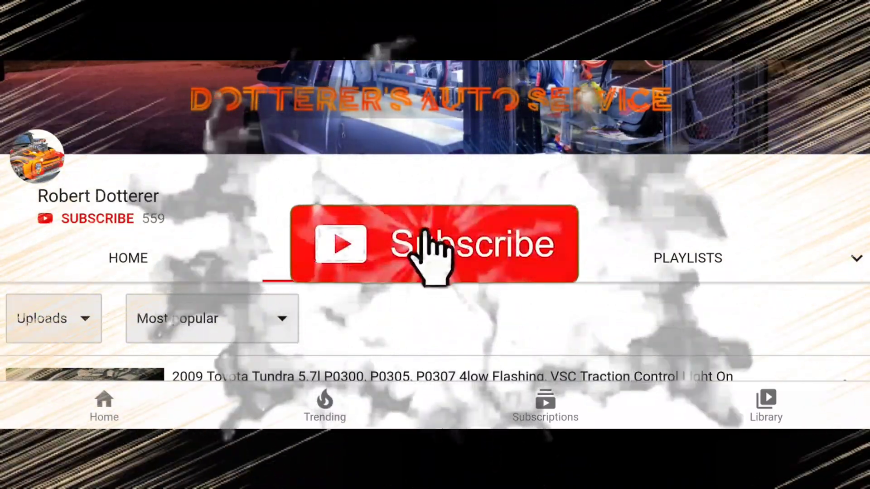
Leave the Volumetric Eff test and show the Monitors page with readiness status and zero DTCs.
left_click(433, 243)
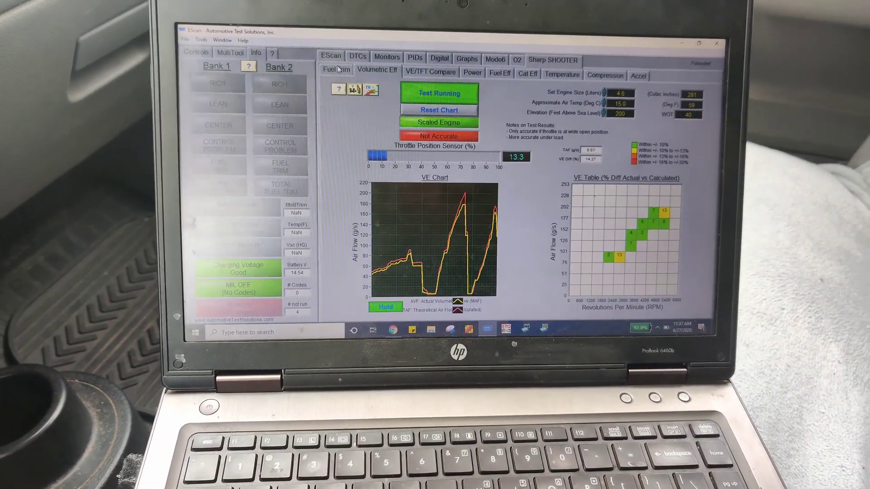
left_click(335, 70)
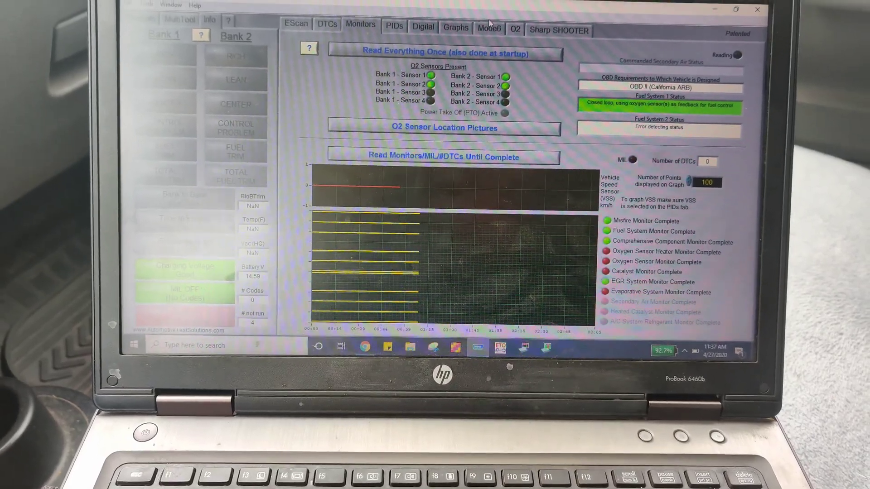
Review the Mode 6 misfire test results, scrolling through the list.
left_click(482, 30)
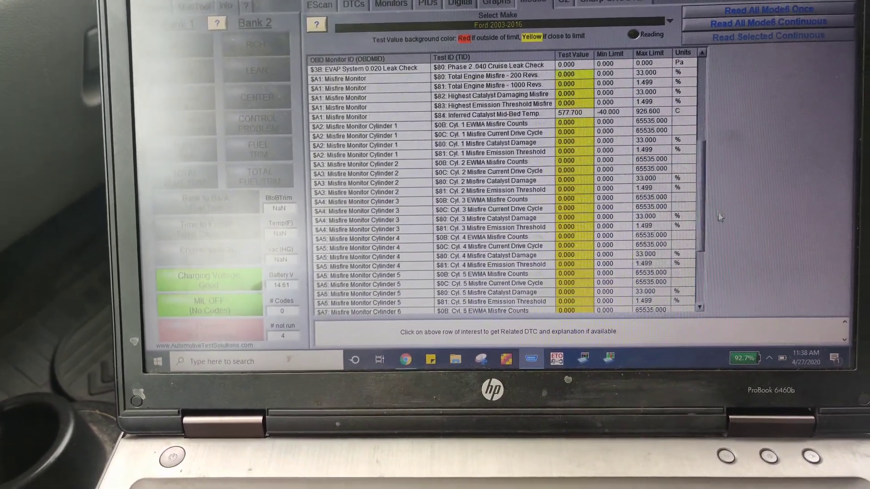
scroll("down", 3)
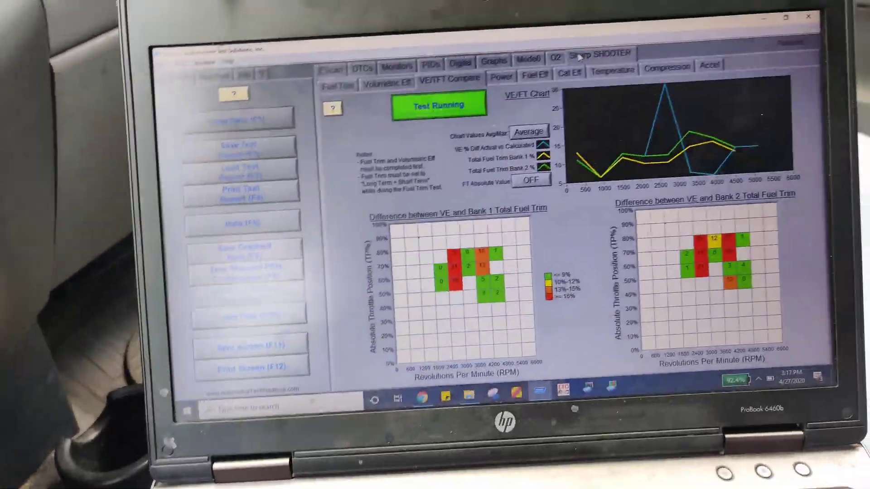
Keep the VE/FT Compare test running while engine RPM and throttle vary.
left_click(349, 93)
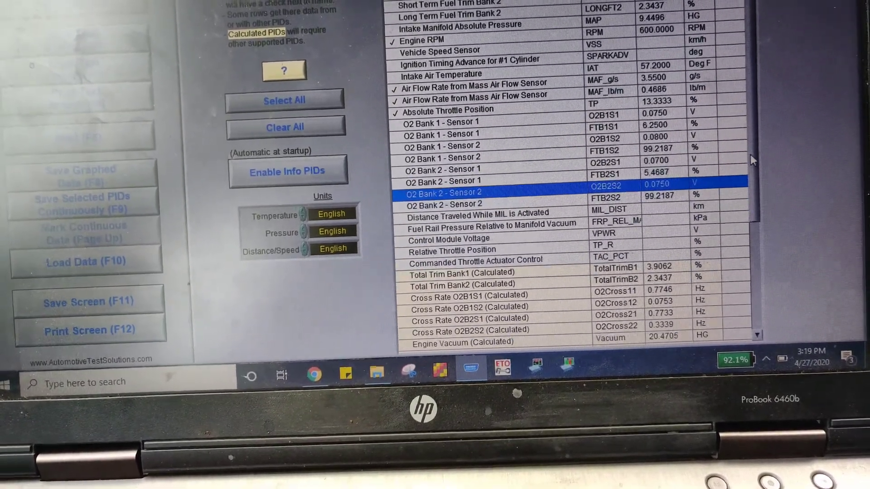
Scroll the PID list down to the calculated total trims, O2 cross rates and vacuum.
scroll("down", 3)
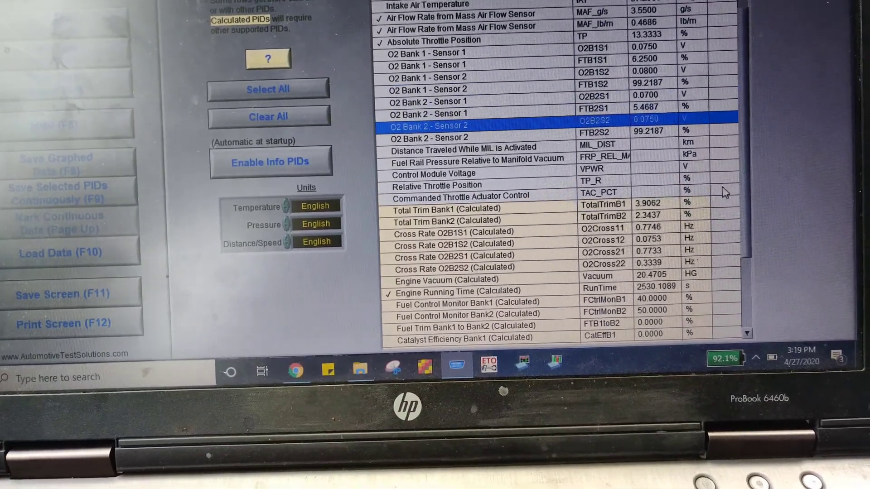
scroll("down", 3)
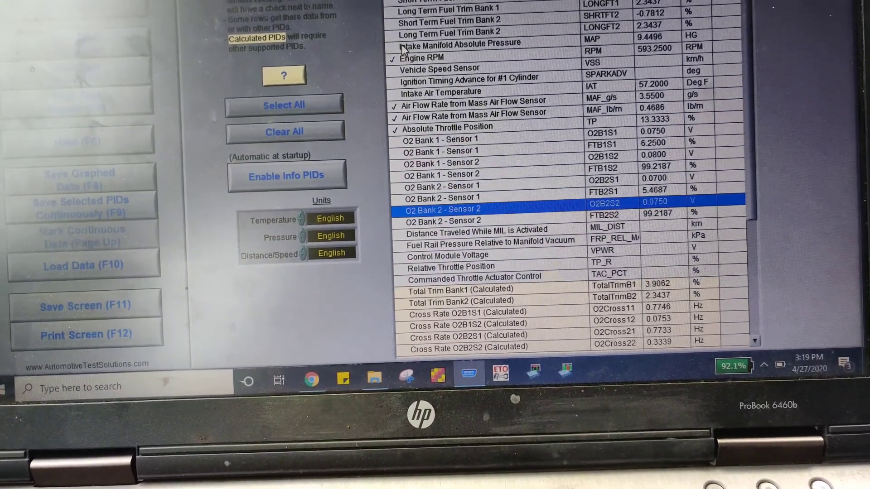
left_click(459, 45)
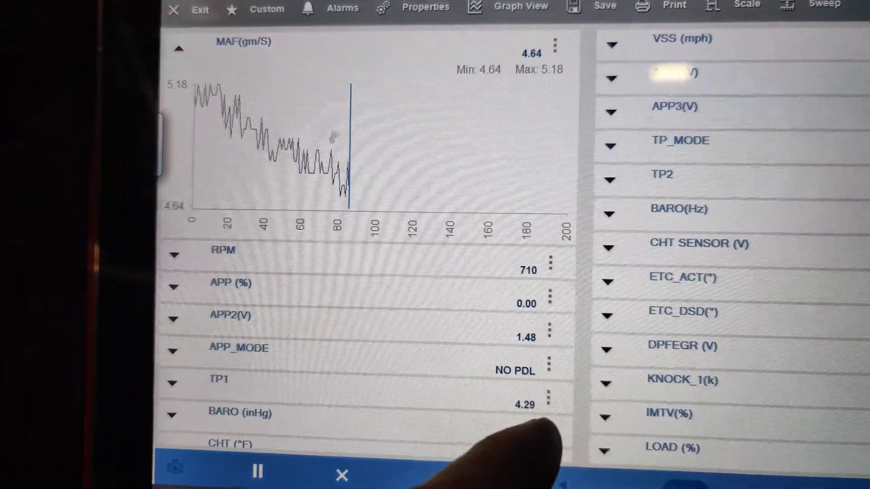
Scroll the ZEUS Driveability list below the MAF graph through the numeric PID readings.
scroll("down", 3)
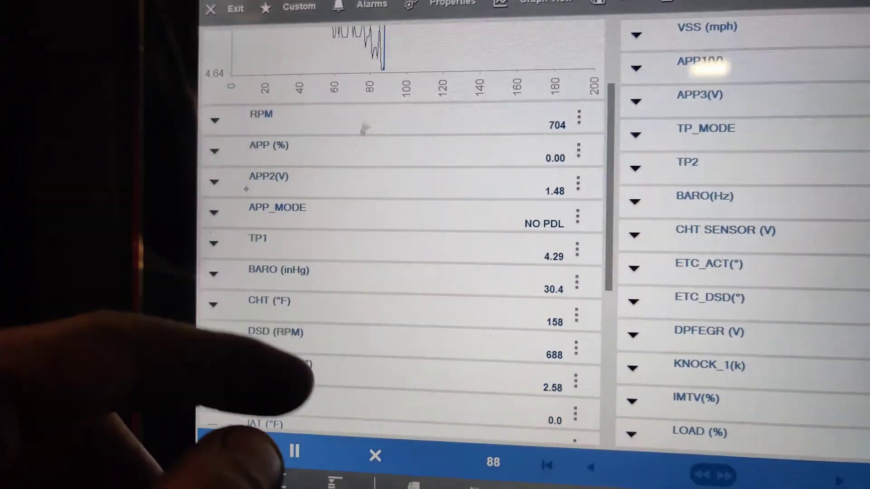
scroll("down", 3)
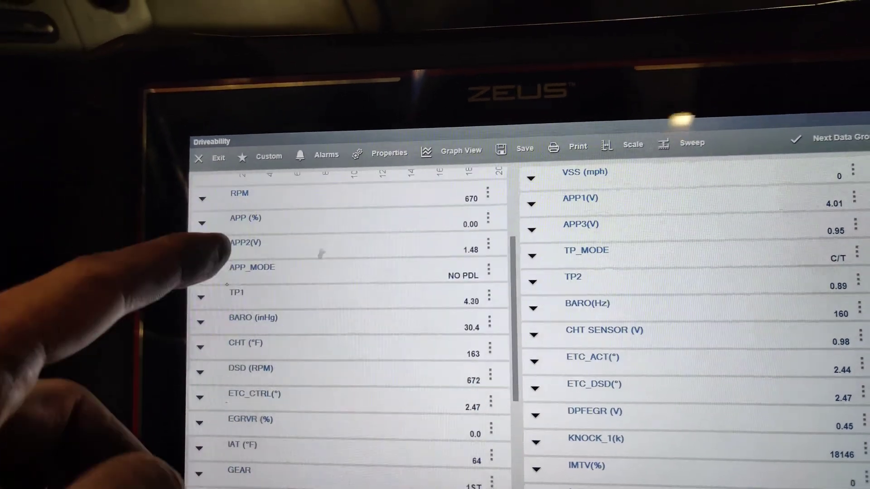
scroll("down", 3)
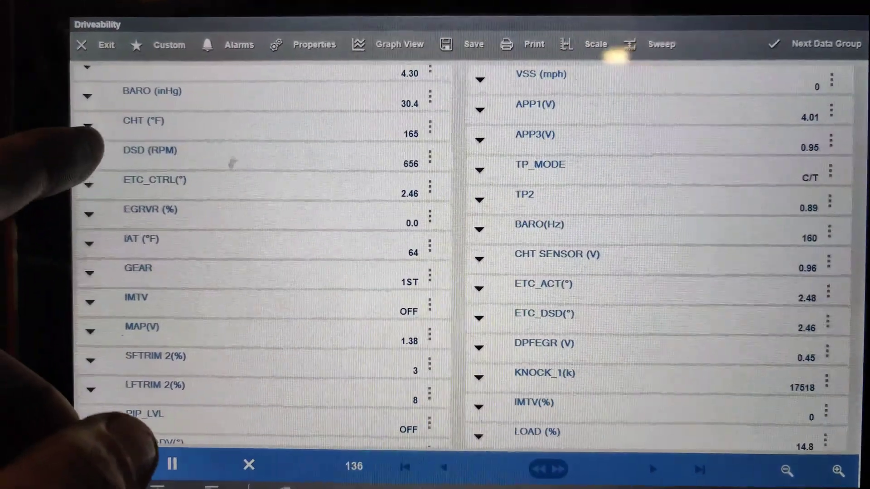
Check MAP voltage and bank 2 fuel trims, then return to the Engine main menu.
left_click(399, 44)
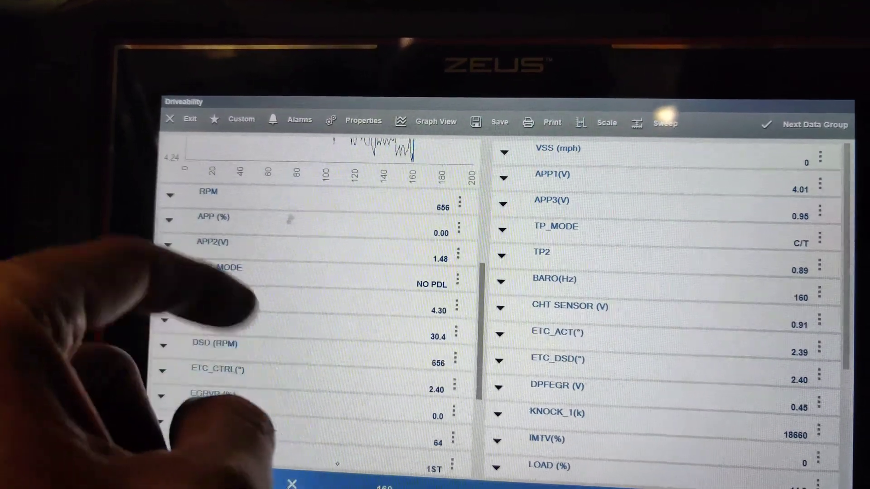
left_click(436, 120)
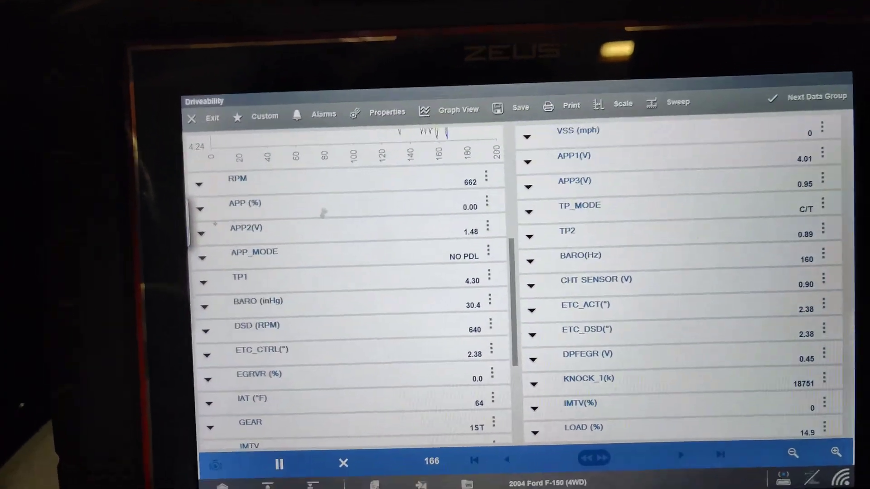
left_click(458, 109)
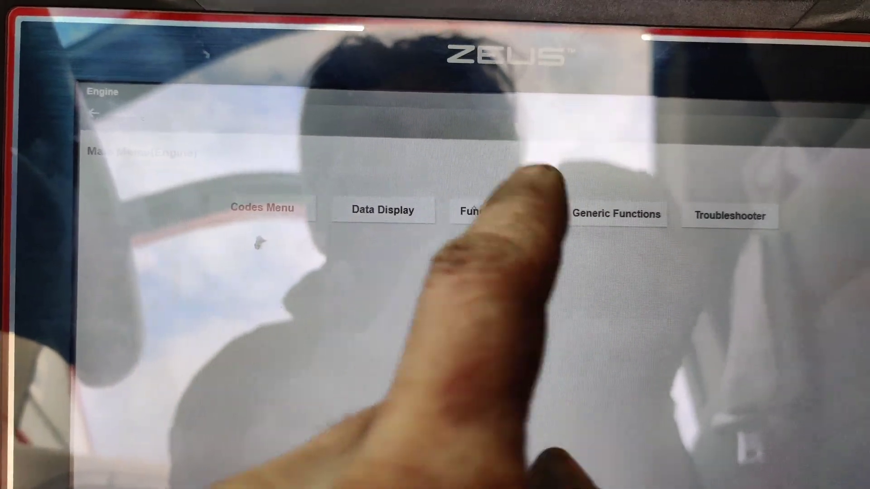
View the engine test functions, then choose Data Display reaching the PID support warning.
left_click(477, 212)
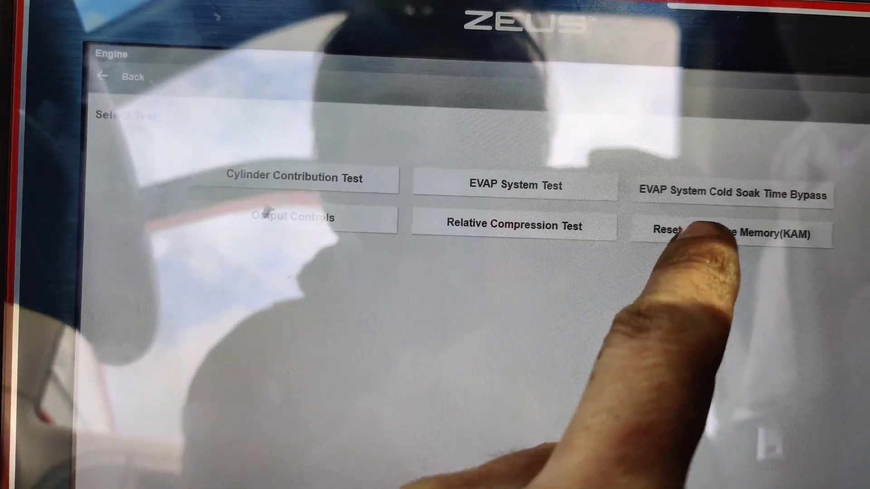
left_click(726, 232)
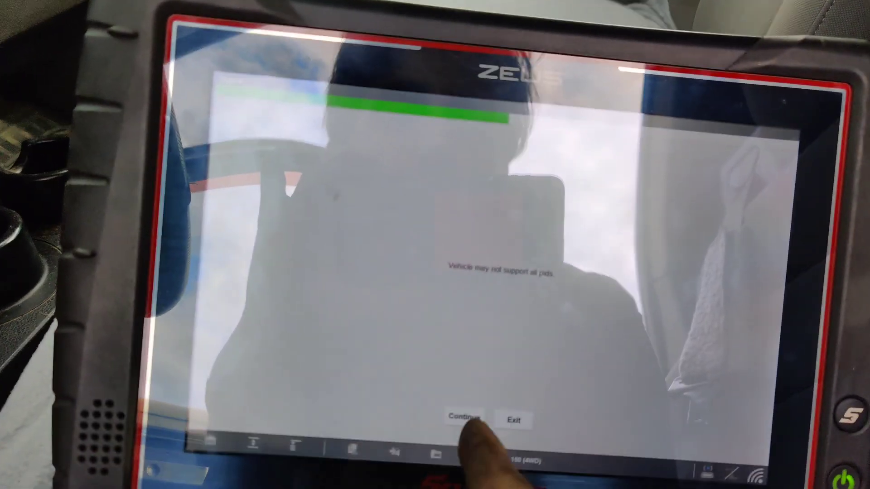
Continue past the PID warning and scroll a graph's parameter list.
left_click(461, 419)
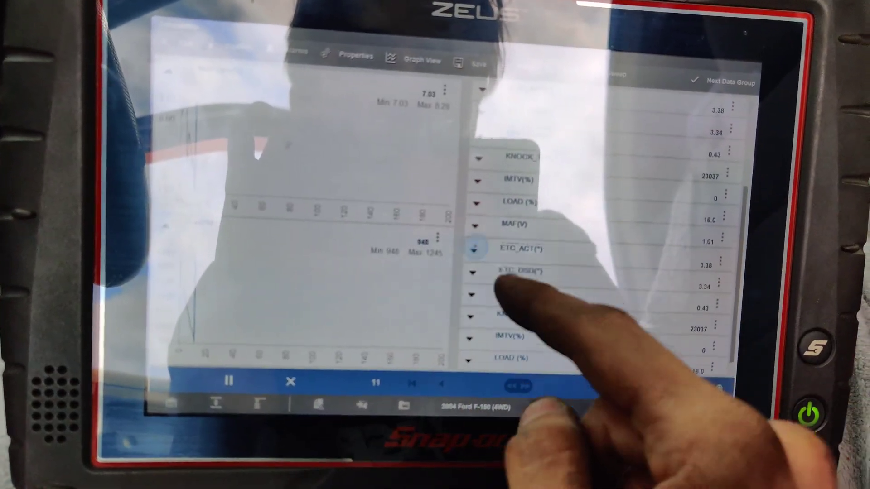
scroll("down", 3)
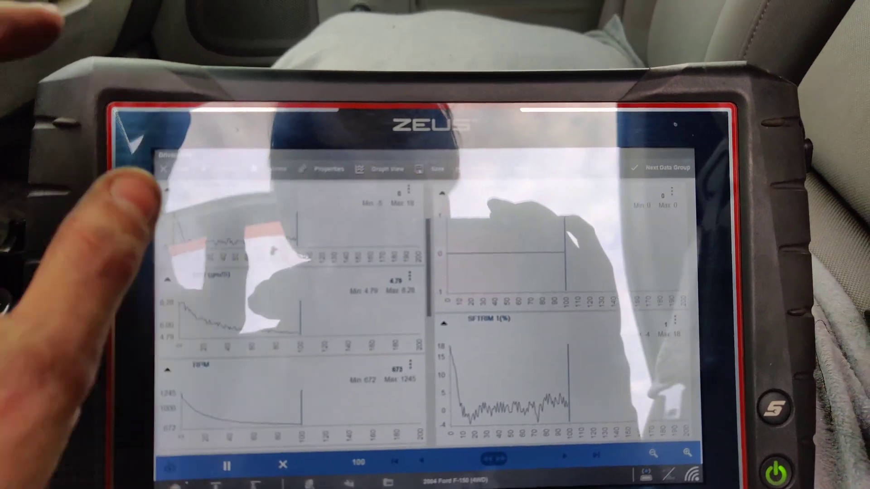
Close the ZEUS live data graphs before moving to the laptop's EScan results.
left_click(437, 168)
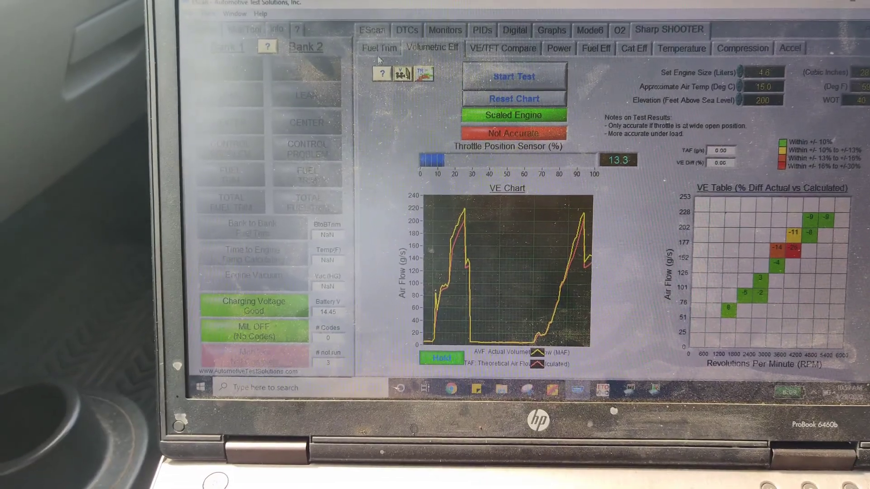
Show the Volumetric Eff results, then switch to the VE/FT Compare page.
left_click(378, 48)
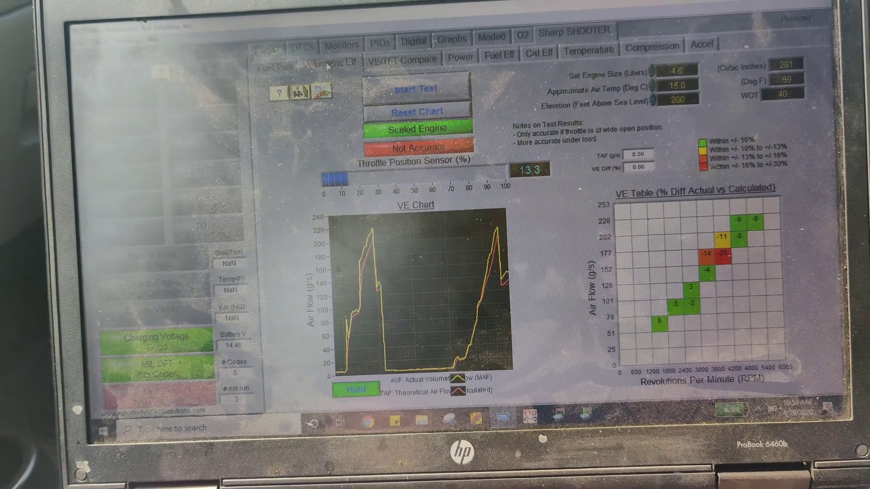
left_click(417, 58)
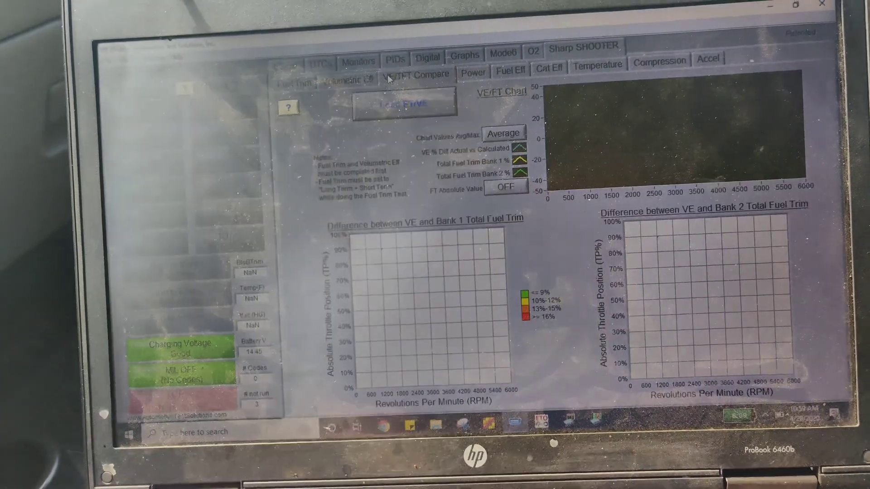
Return to the Volumetric Eff page with both airflow sweeps and the populated VE table.
left_click(404, 105)
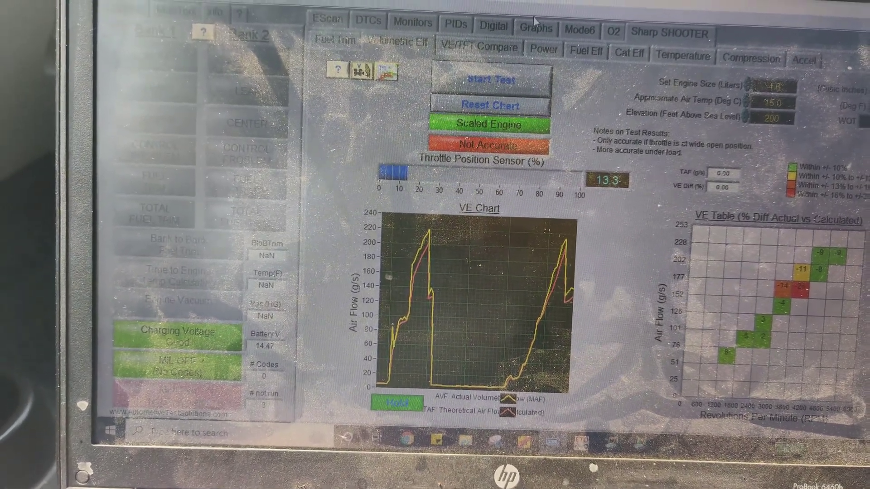
Show the live data graphs, then the supported PIDs table with fuel trims, MAP and RPM values.
left_click(534, 29)
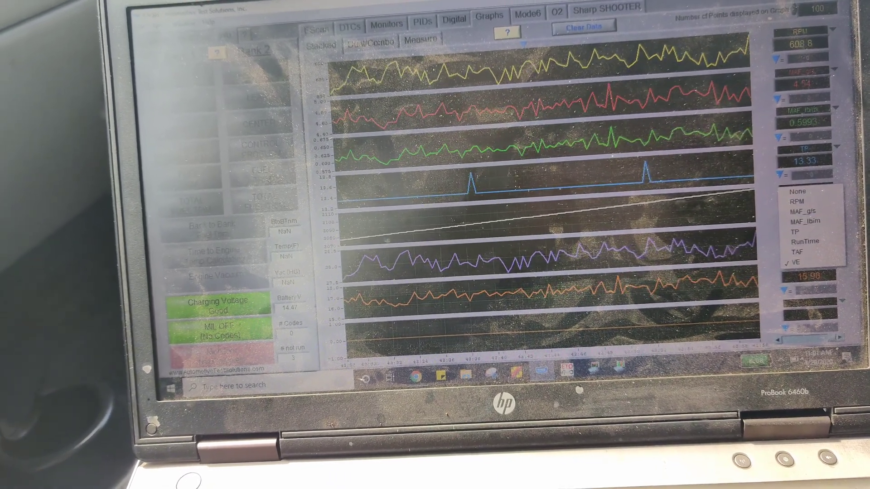
left_click(422, 22)
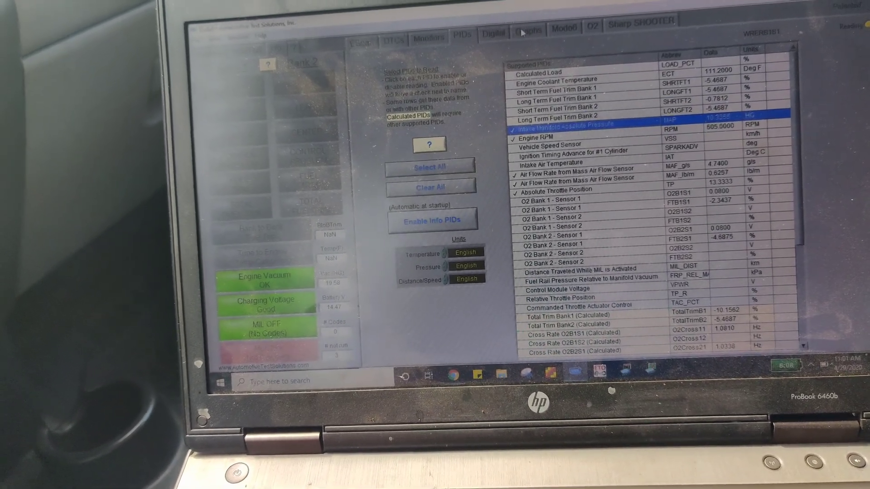
left_click(527, 34)
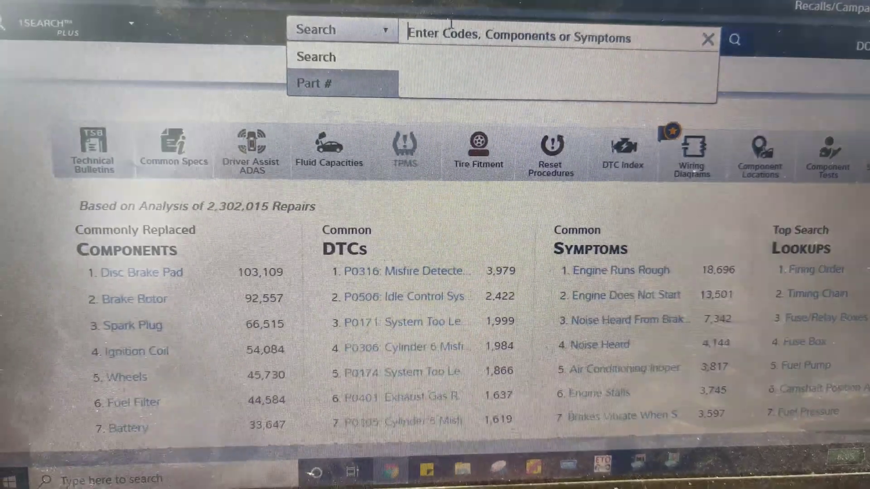
Sign in, load the 2004 Ford Pickup 4.6L from Tue 28 Apr 2020 history, and search 'map'.
type("map")
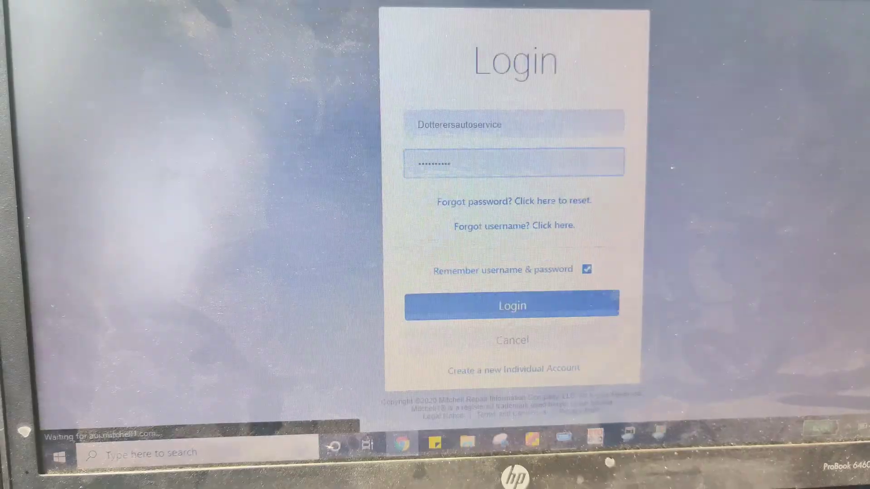
left_click(511, 304)
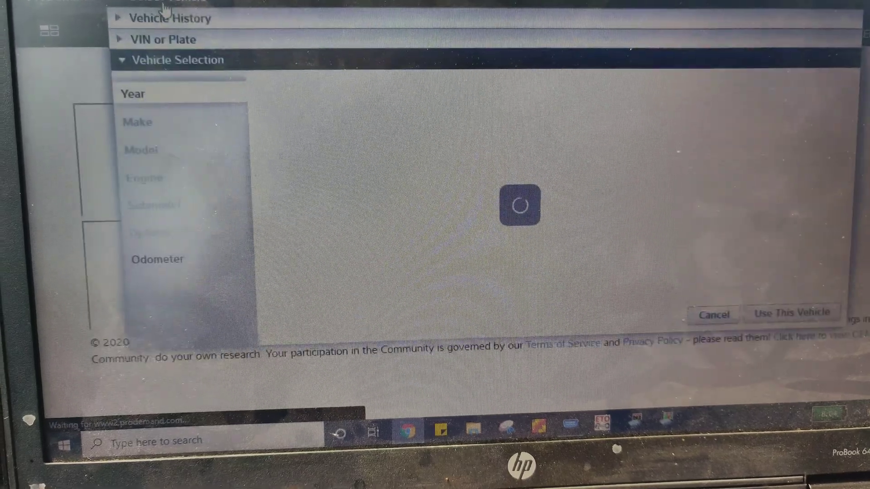
left_click(171, 25)
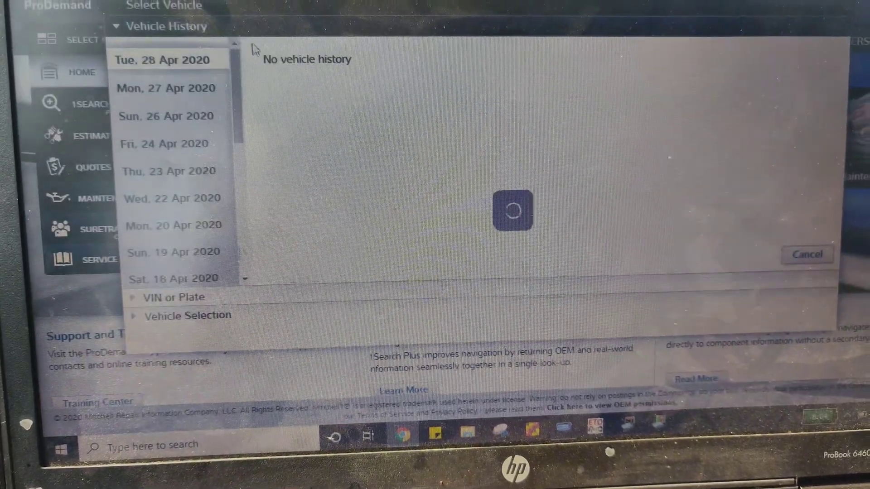
left_click(164, 59)
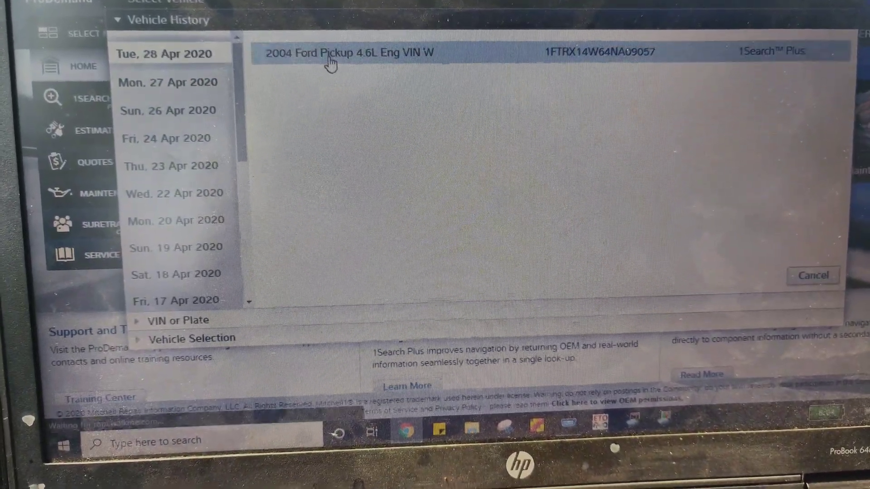
left_click(348, 52)
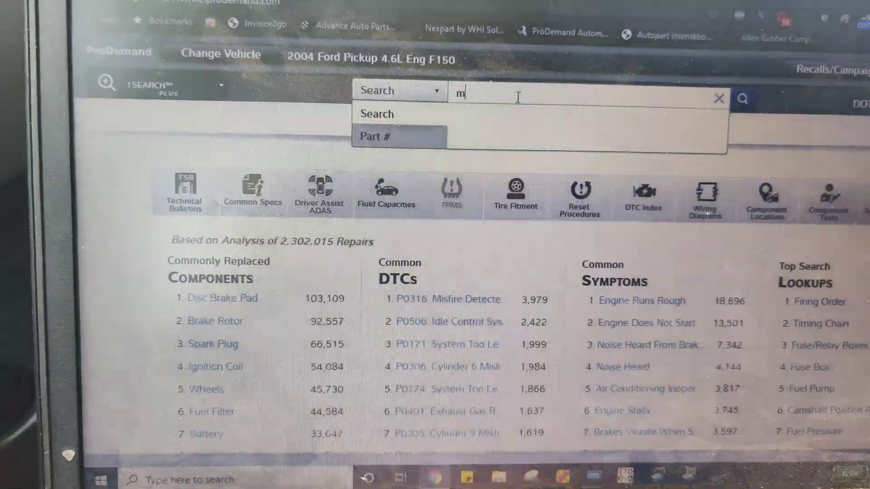
type("ap")
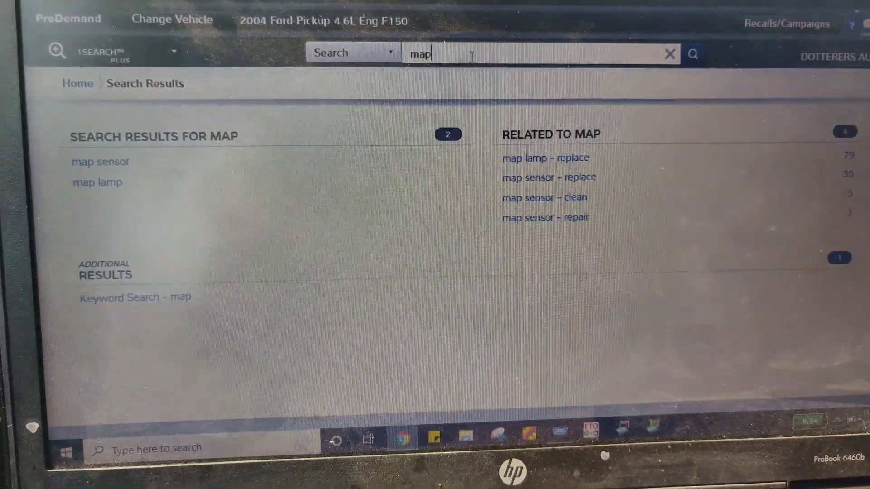
Review the map sensor Removal and Installation article from the search results.
left_click(100, 162)
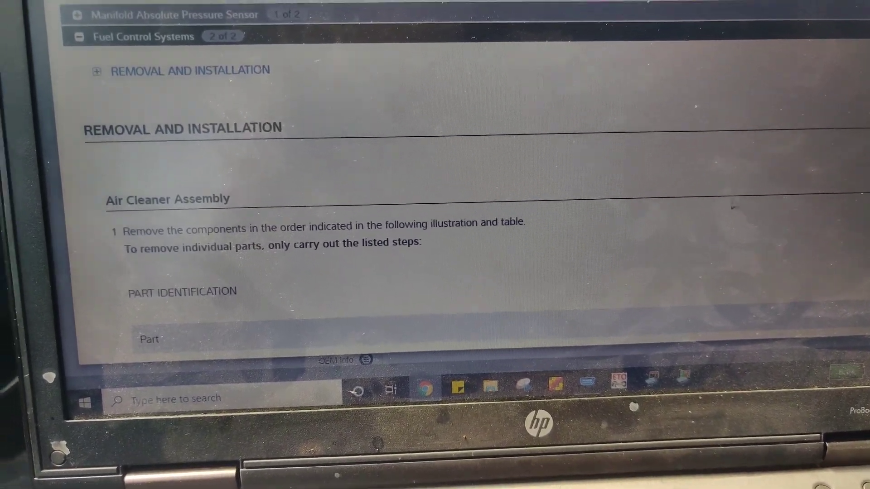
scroll("down", 3)
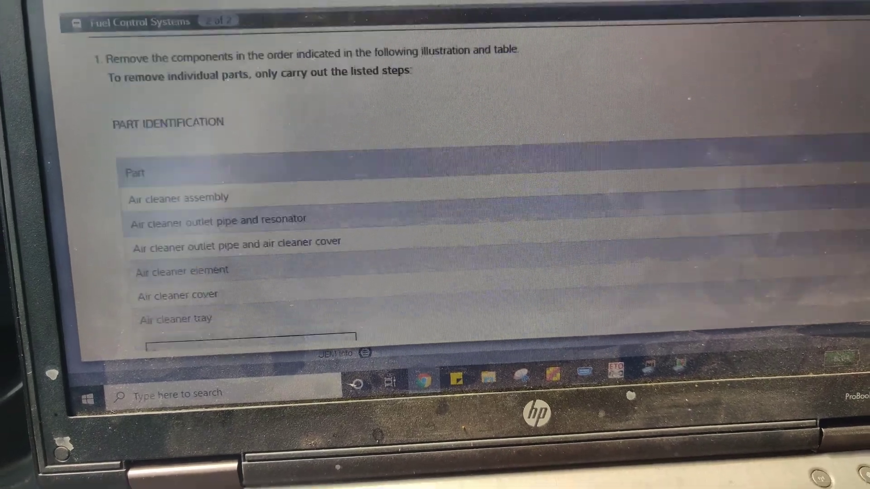
scroll("down", 3)
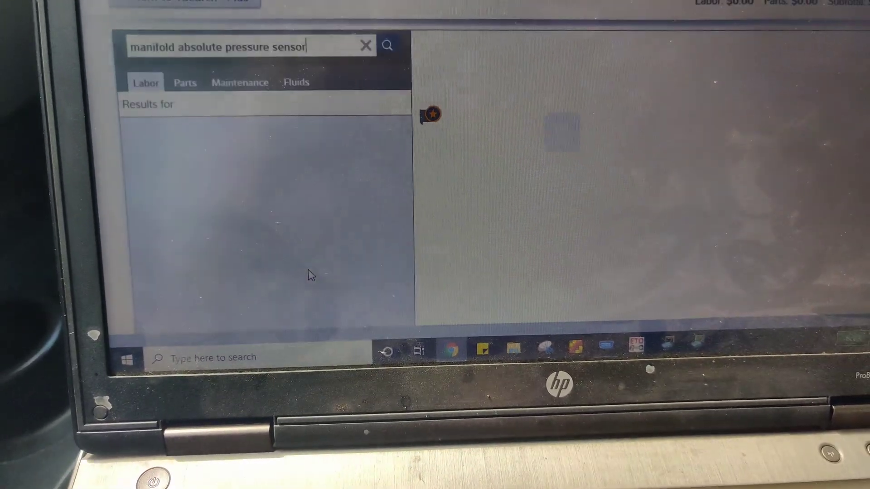
Show OEM Testing for the Manifold Absolute Pressure Sensor with its connector pin table.
left_click(386, 45)
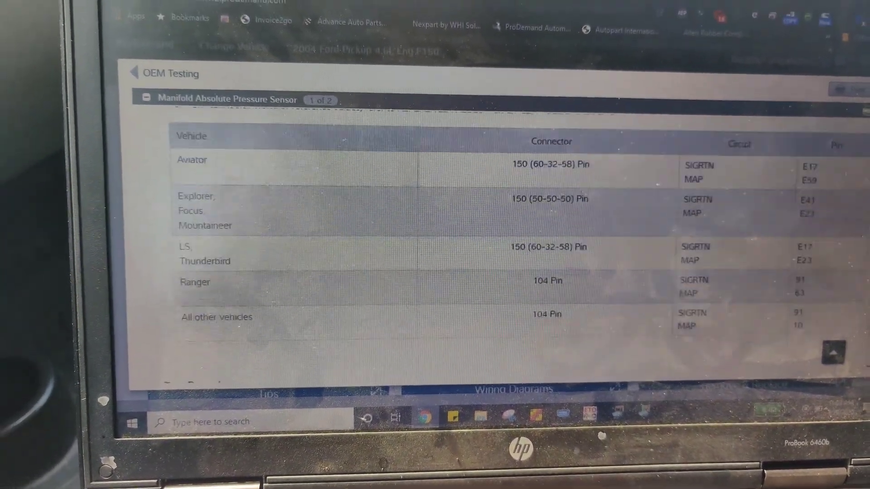
Read through the MAP sensor Test Procedure and DM fault code steps.
scroll("down", 3)
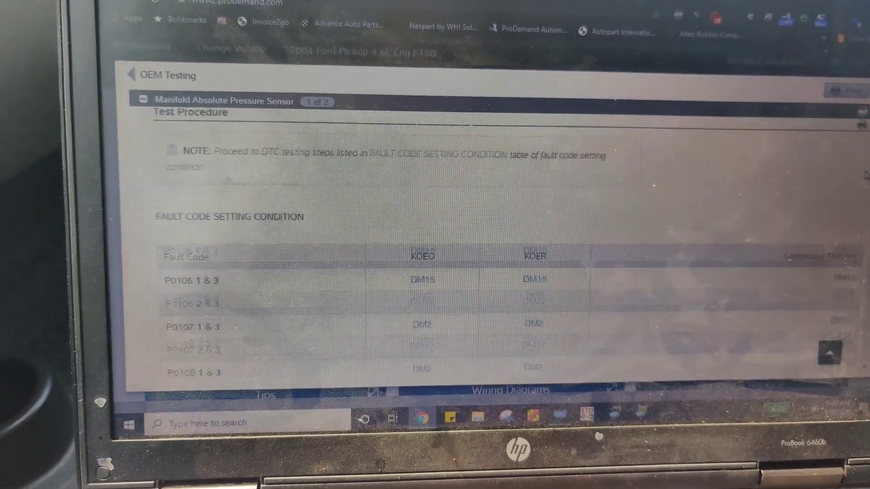
scroll("down", 3)
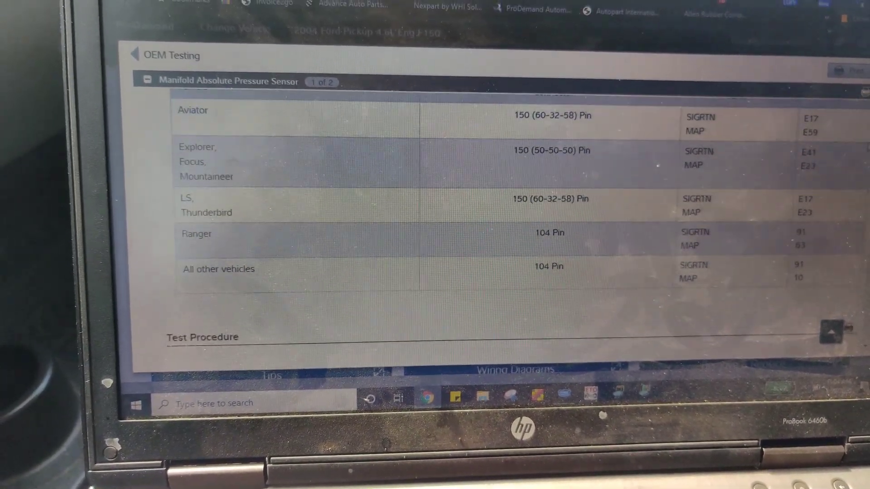
scroll("down", 3)
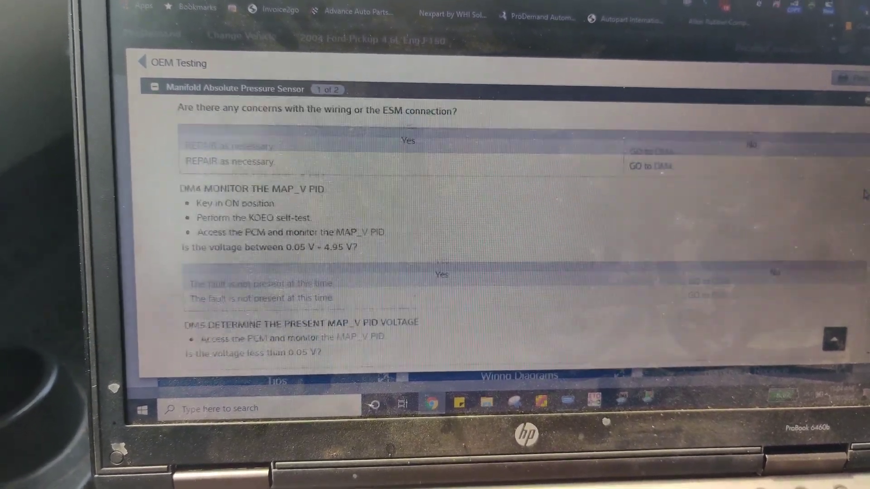
scroll("down", 3)
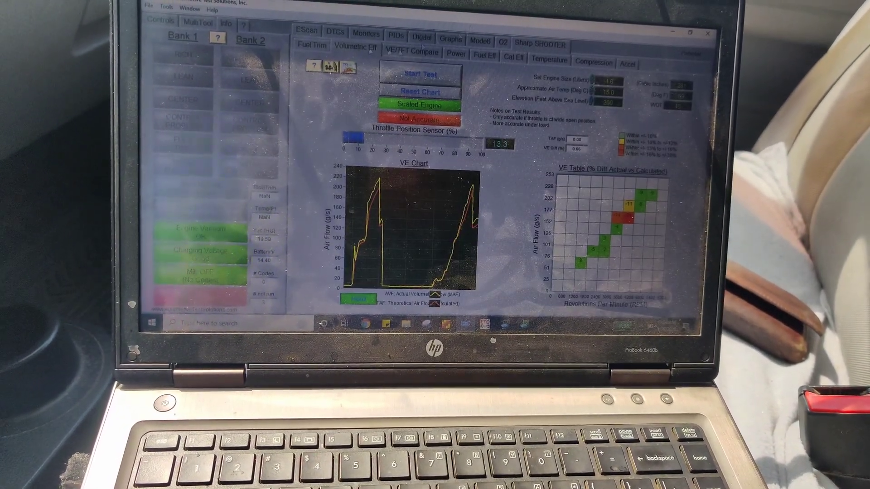
Show the Mode 6 monitor test results, then the Bank 1 and Bank 2 fuel trim compare grids.
left_click(311, 45)
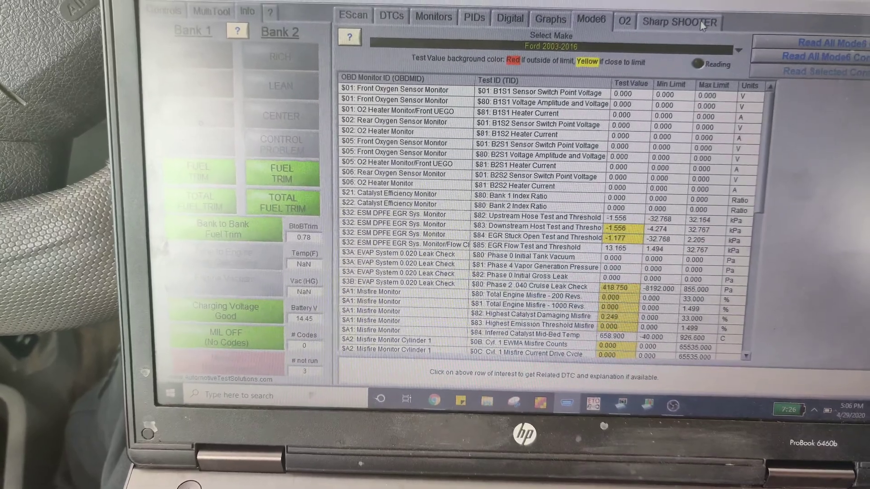
left_click(549, 18)
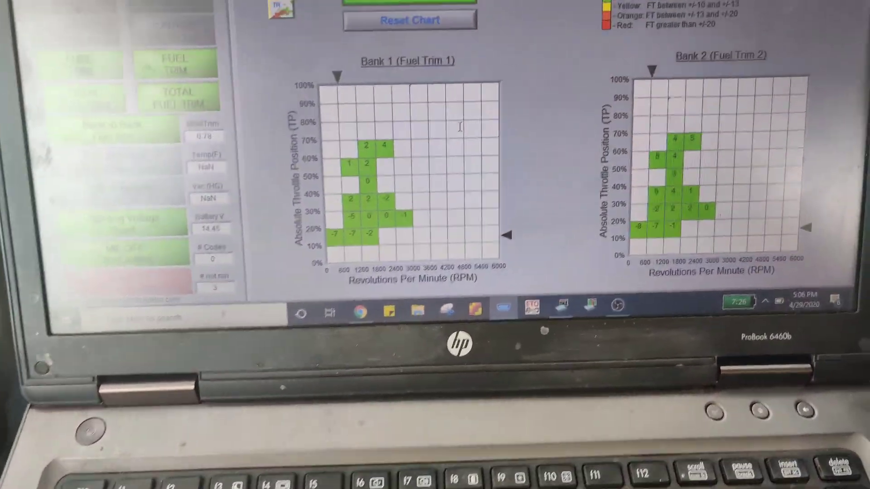